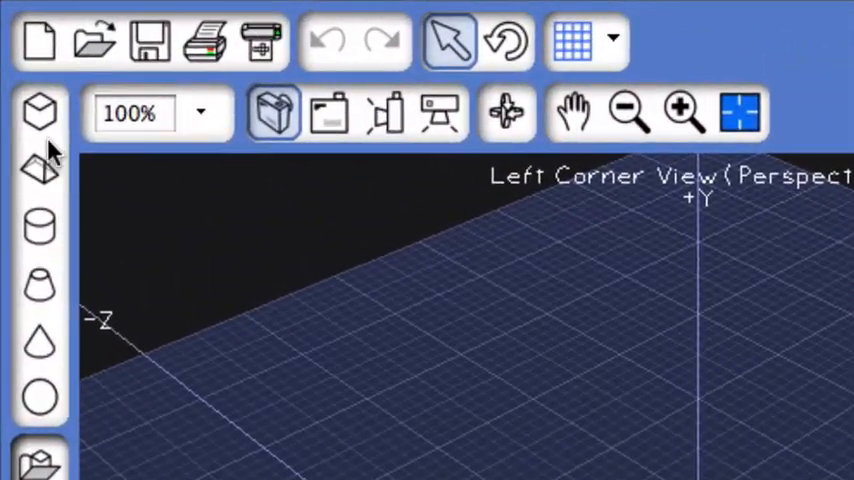
{"action": "mouse_move", "coordinate": [40, 112]}
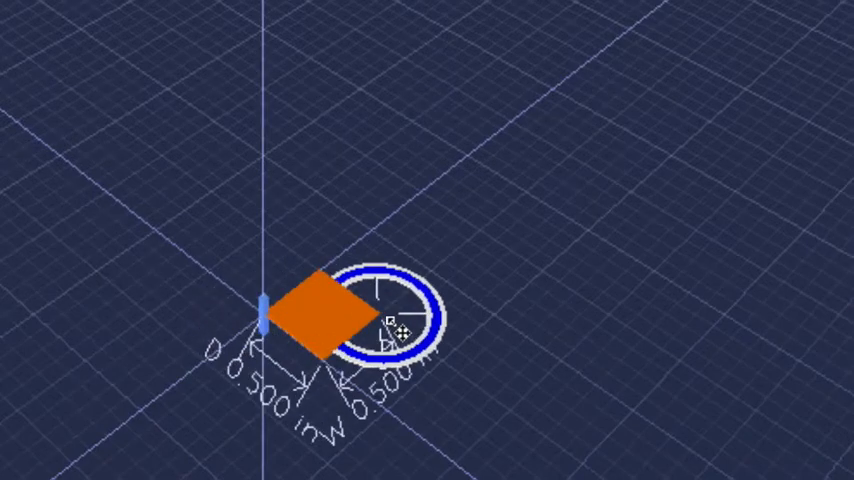
Drag the orange box's handle to resize it to about half an inch on the grid
{"action": "left_click_drag", "start_coordinate": [395, 330], "coordinate": [500, 330]}
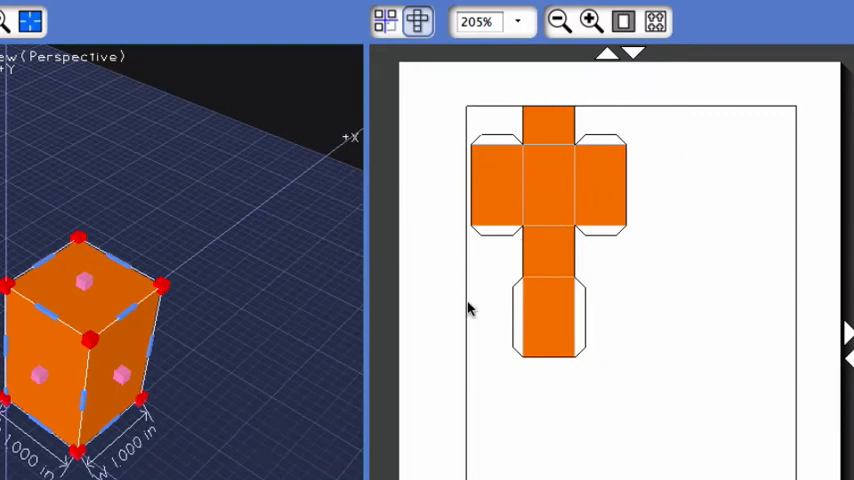
{"action": "mouse_move", "coordinate": [507, 342]}
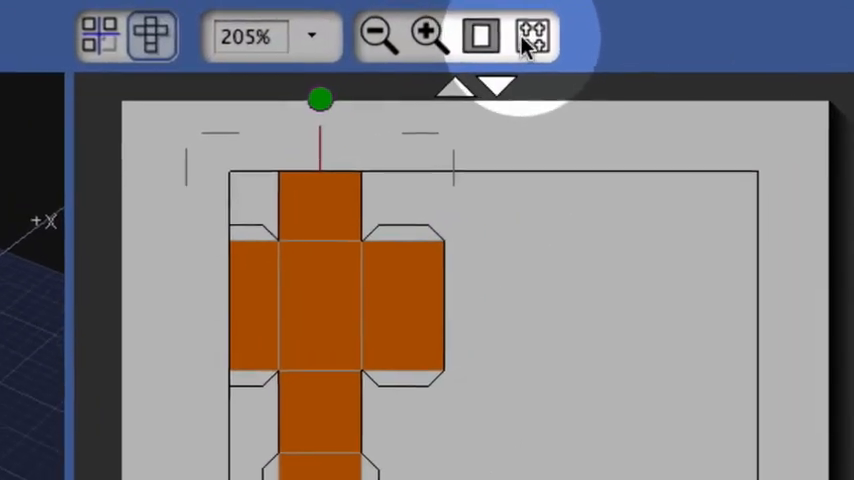
{"action": "mouse_move", "coordinate": [515, 45]}
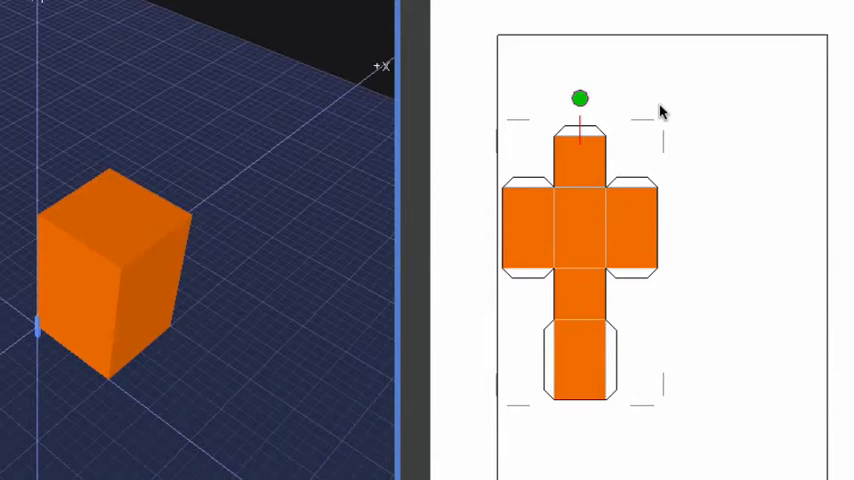
{"action": "mouse_move", "coordinate": [141, 244]}
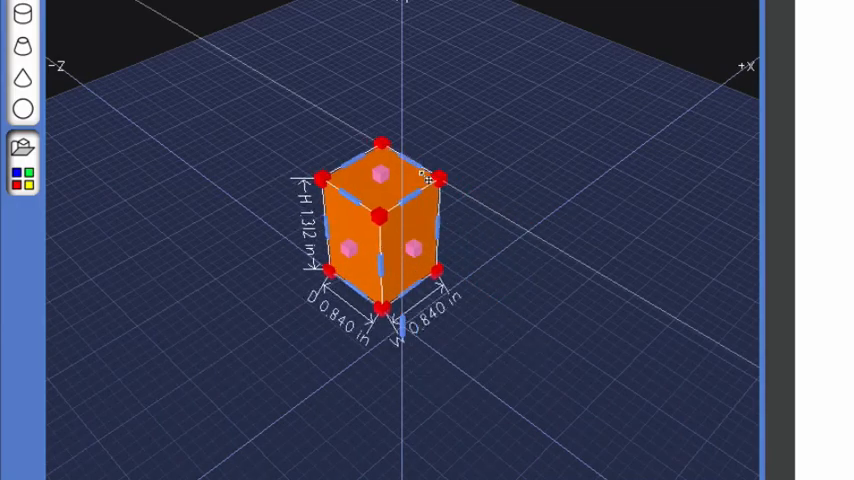
Move the tall orange box (0.84 × 1.31 × 0.84 in) to a new spot on the grid
{"action": "left_click_drag", "start_coordinate": [378, 217], "coordinate": [490, 297]}
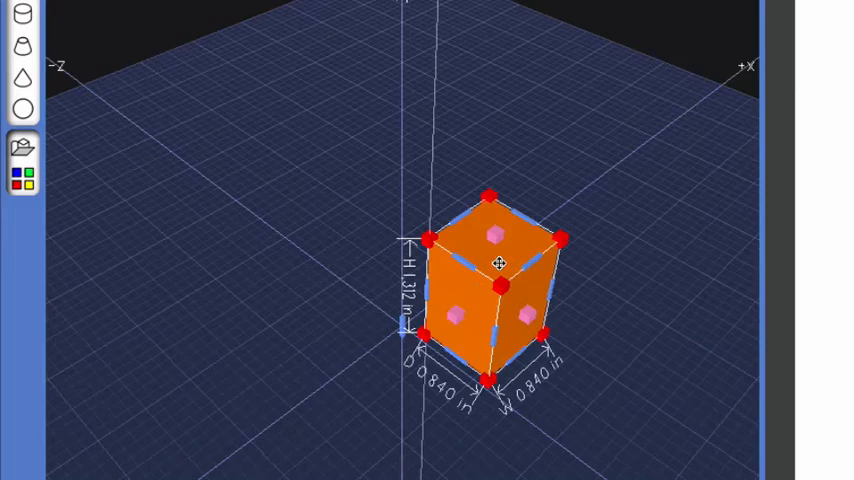
Set the box's Parameters to width, height and depth of 1 in
{"action": "right_click", "coordinate": [500, 260]}
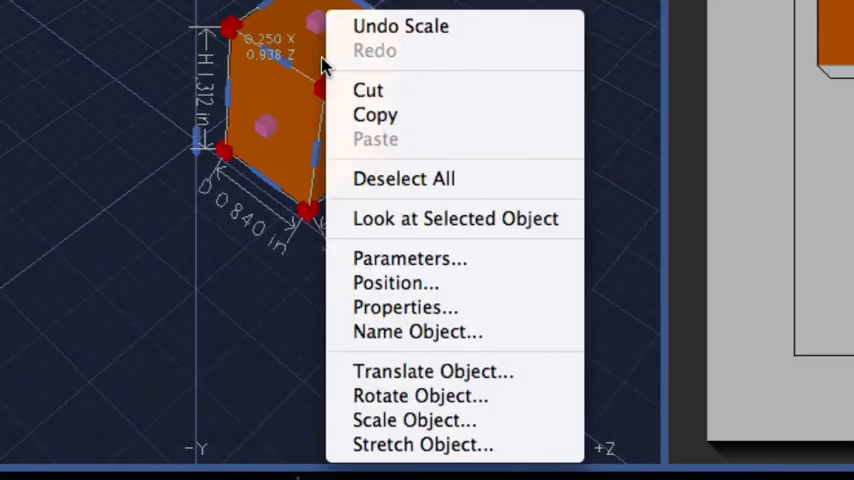
{"action": "mouse_move", "coordinate": [410, 258]}
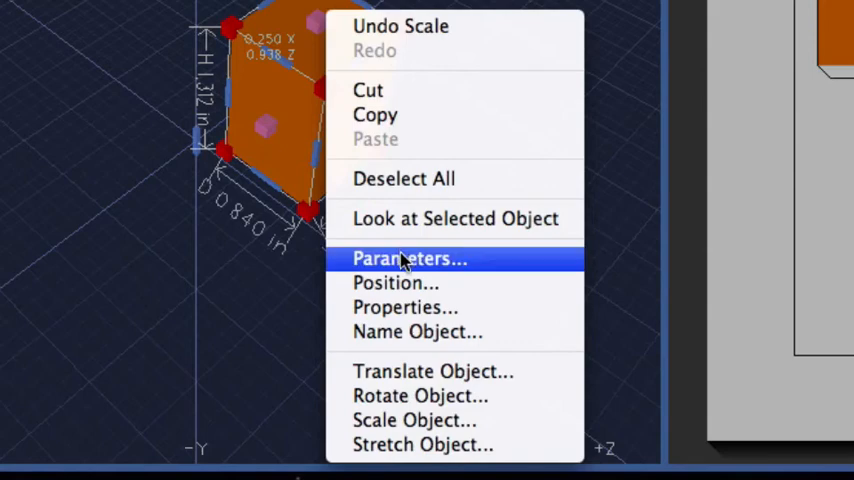
{"action": "left_click", "coordinate": [409, 258]}
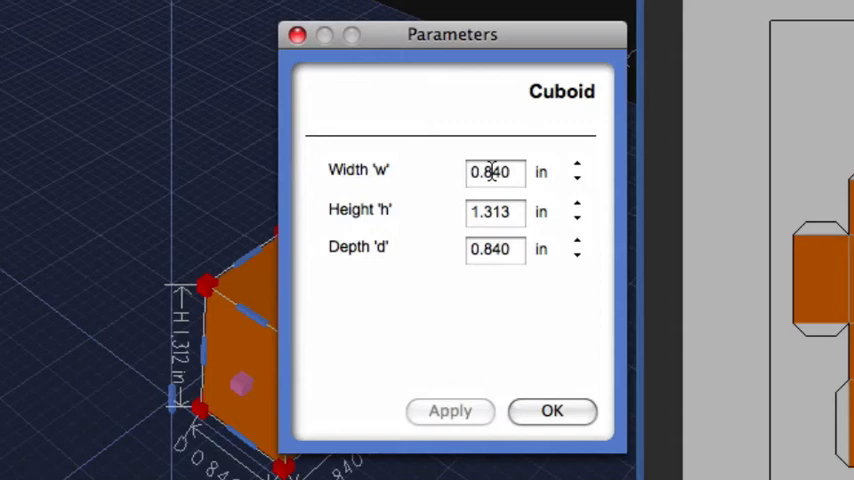
{"action": "left_click", "coordinate": [494, 171]}
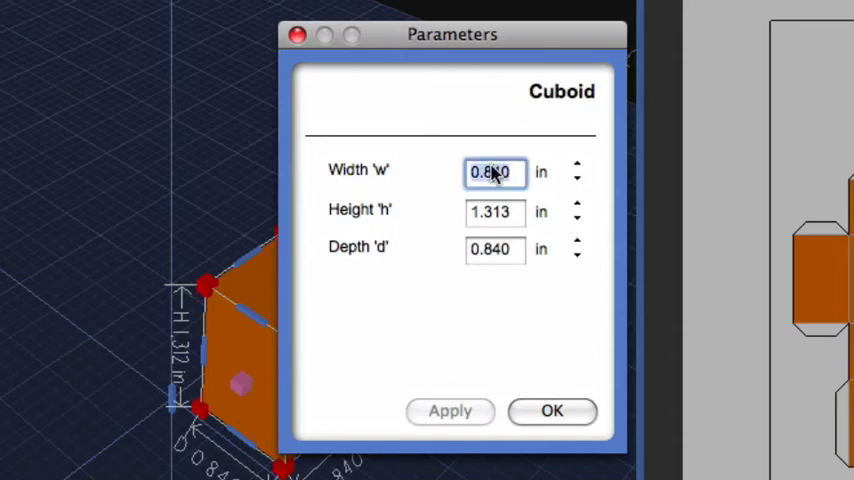
{"action": "type", "text": "1"}
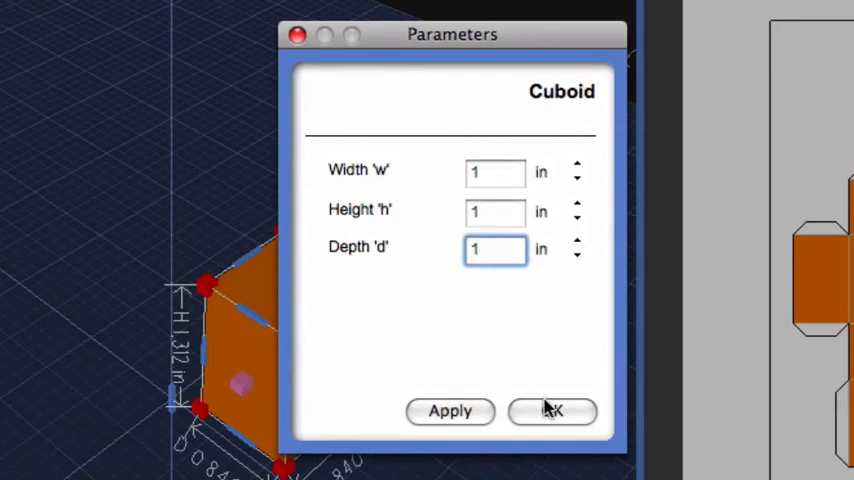
{"action": "left_click", "coordinate": [553, 410]}
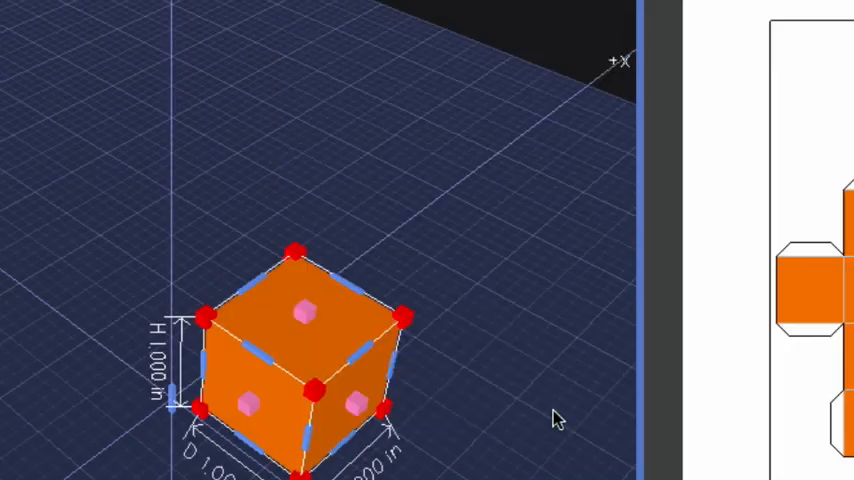